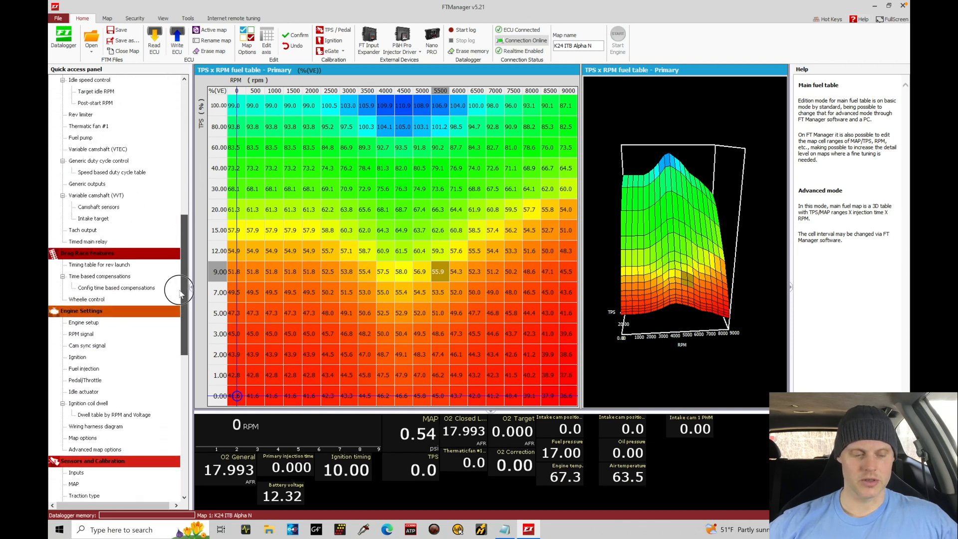
Open the Outputs page under Sensors and Calibration in Quick access.
scroll(down, 3)
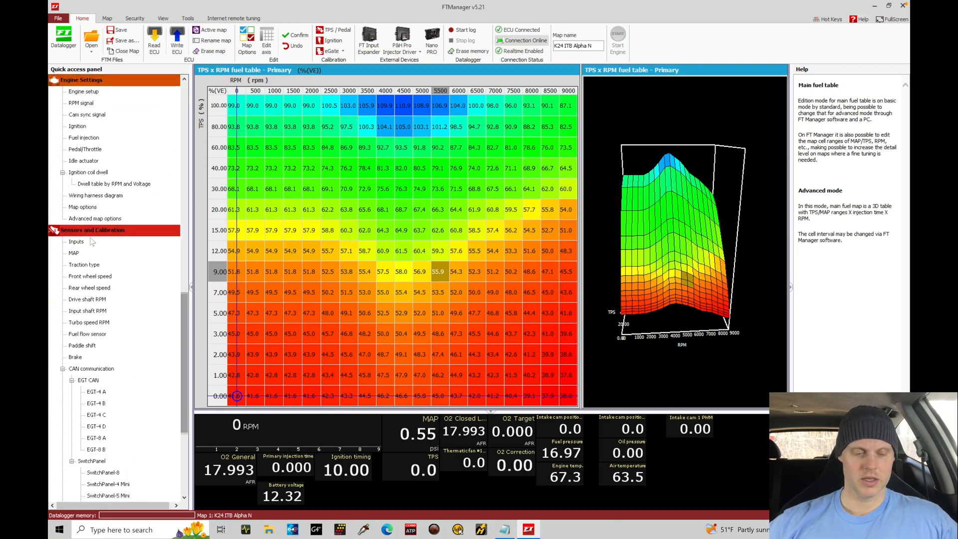
scroll(down, 3)
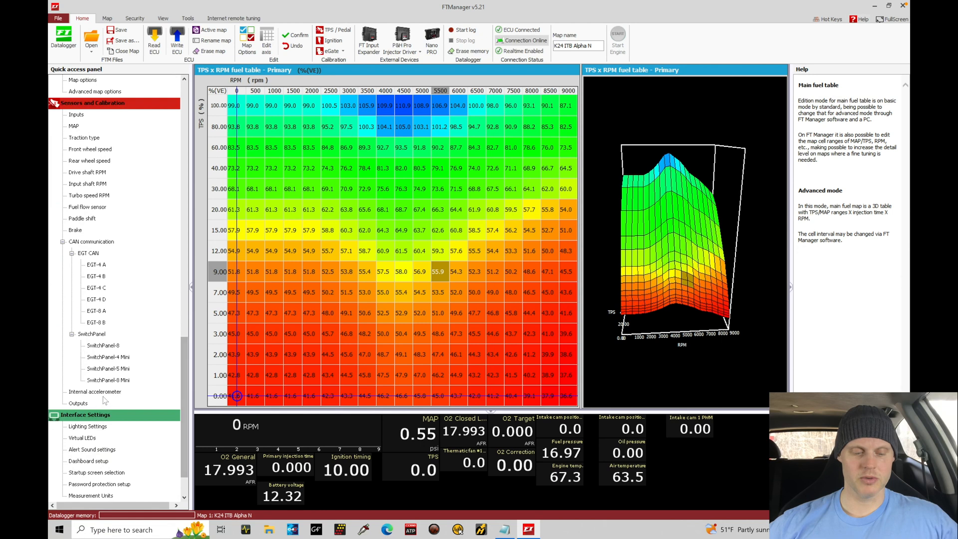
click(78, 402)
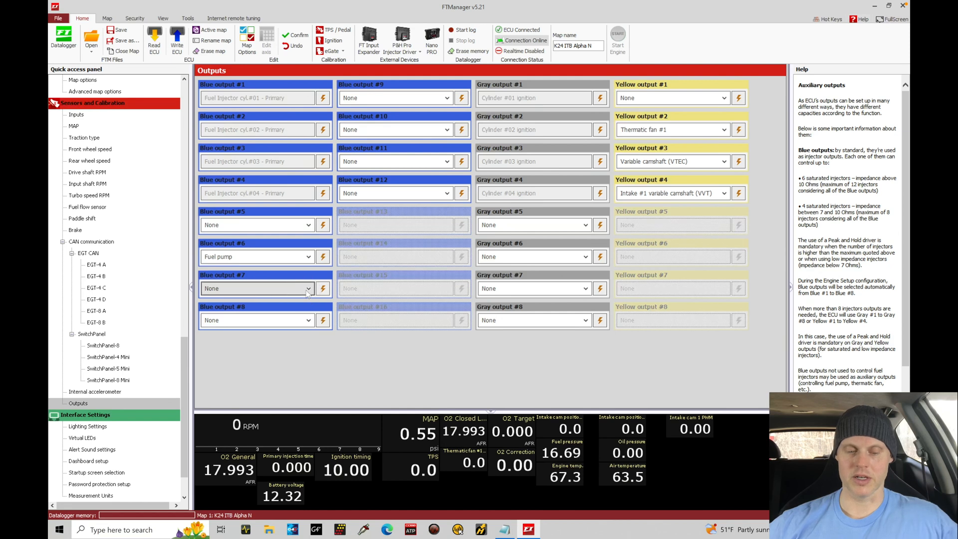
Set Blue output #7's function to Timed main relay.
click(308, 288)
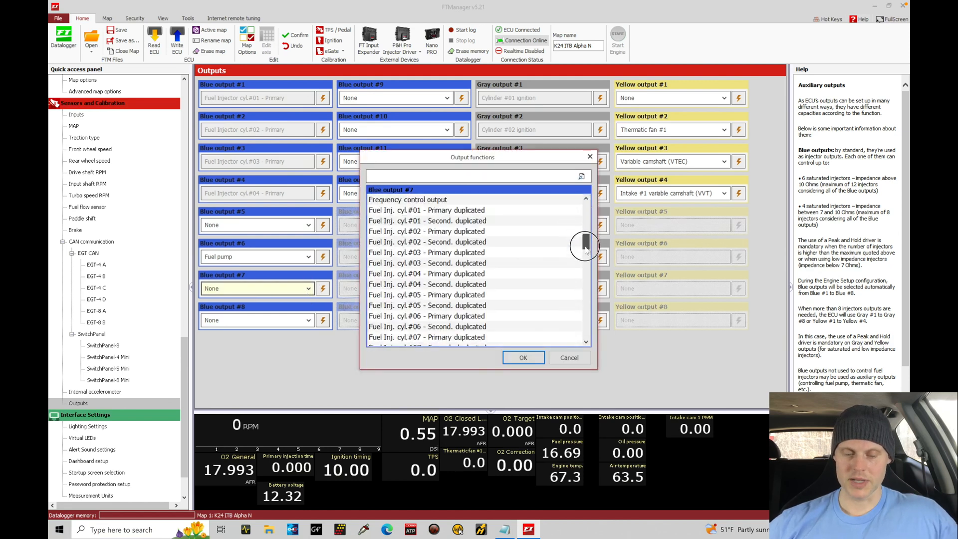
scroll(down, 3)
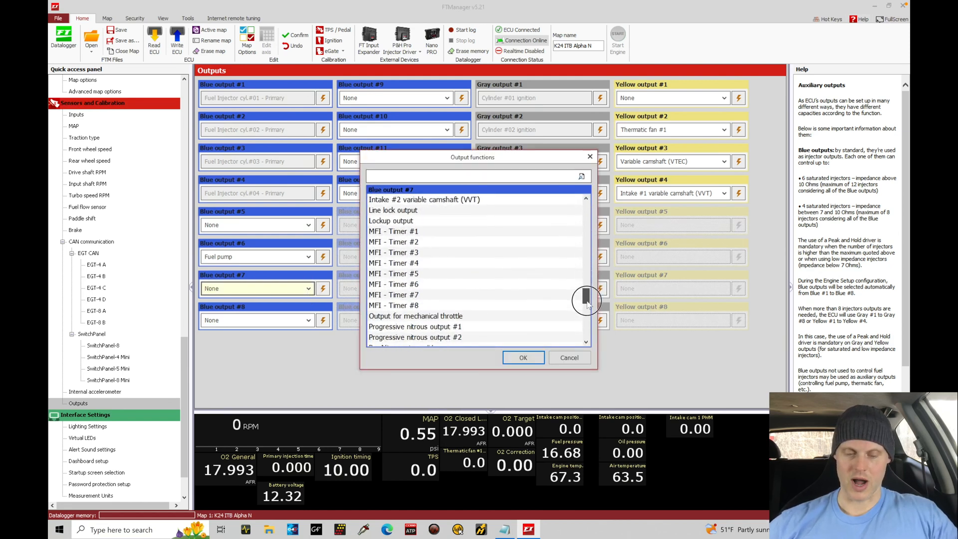
scroll(down, 3)
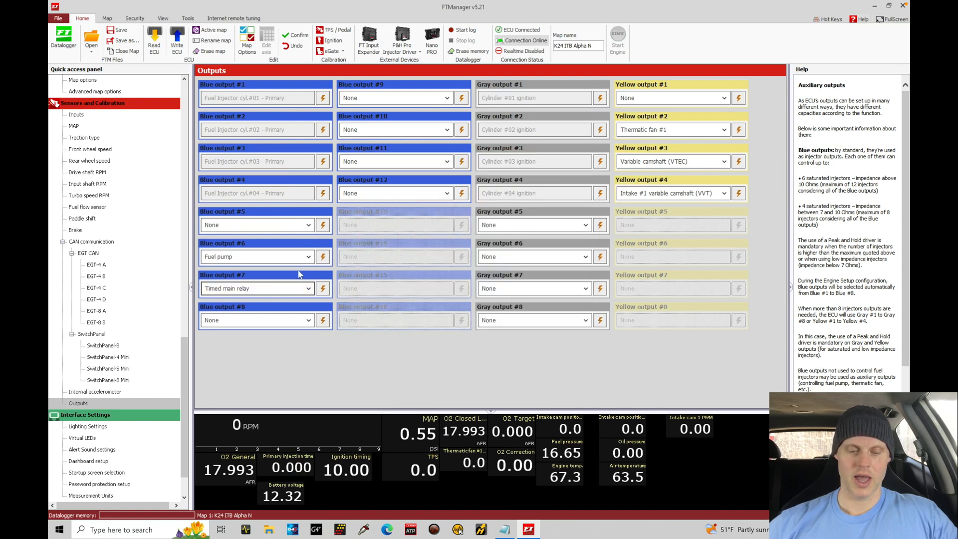
click(125, 41)
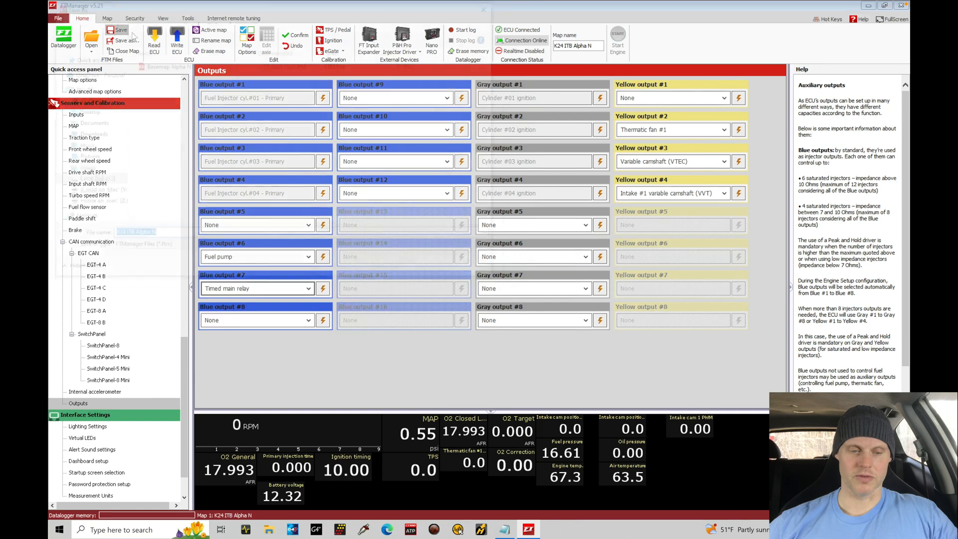
Save the map as an .ftm file and open the Map options page.
click(121, 30)
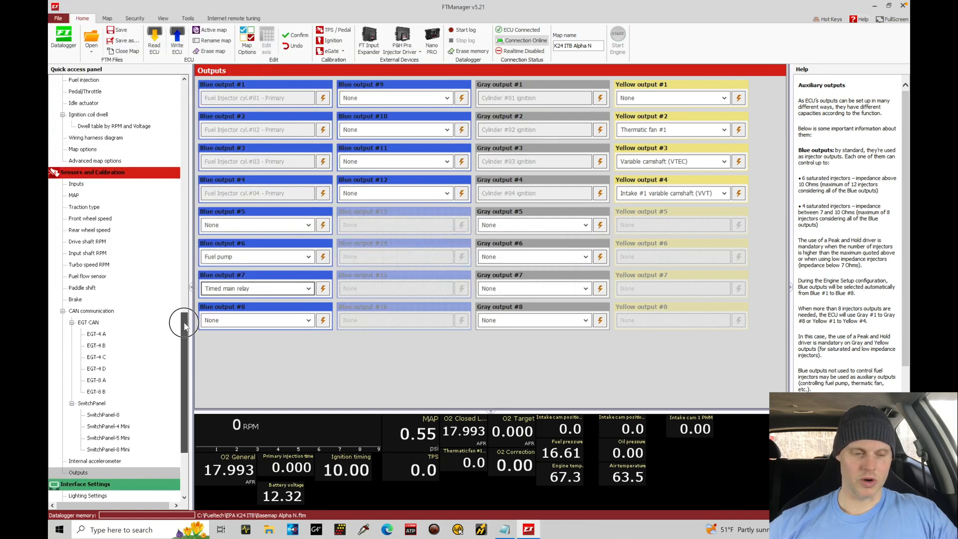
click(82, 299)
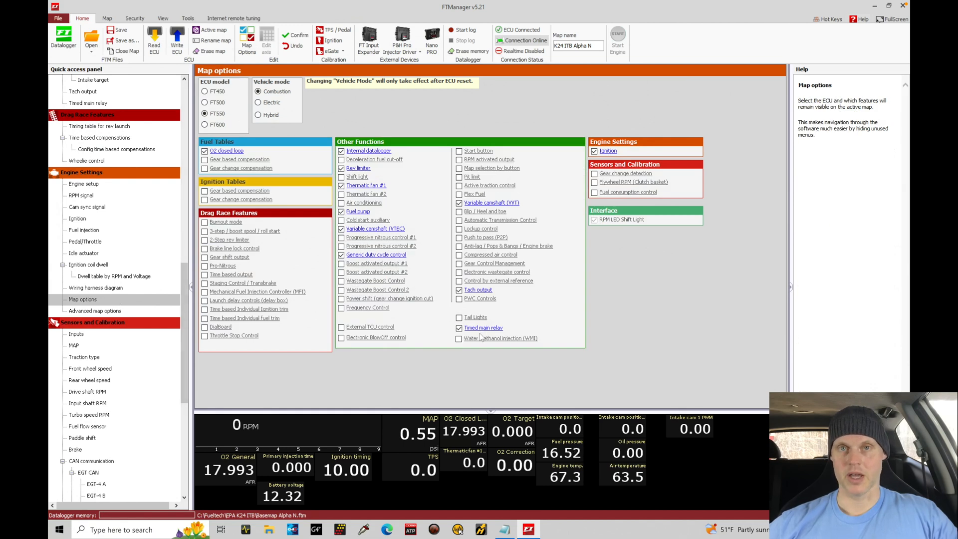
mouse_move(479, 334)
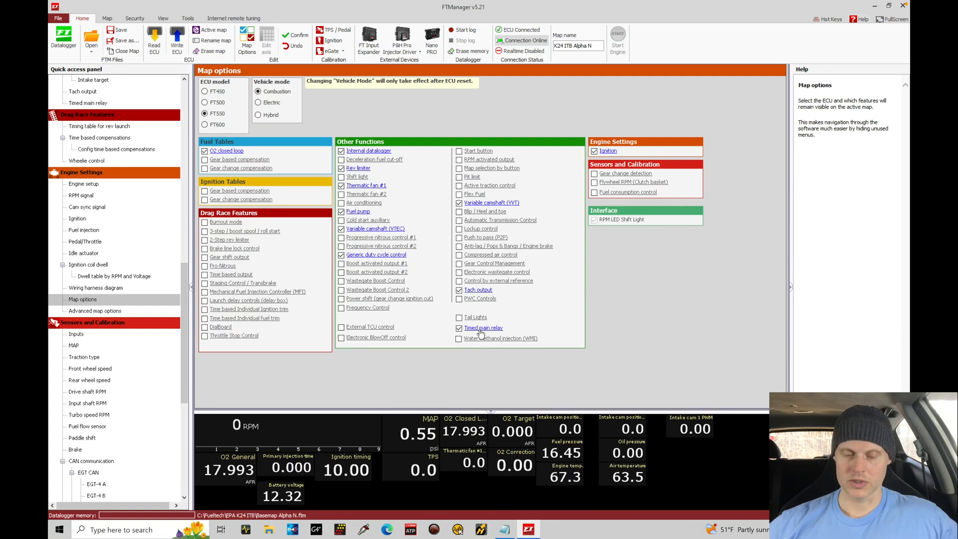
click(176, 38)
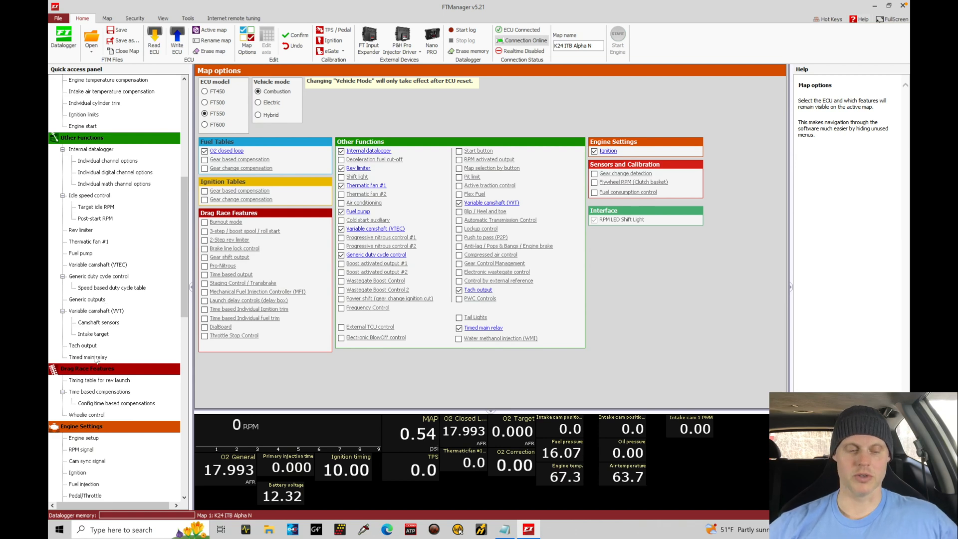
click(89, 357)
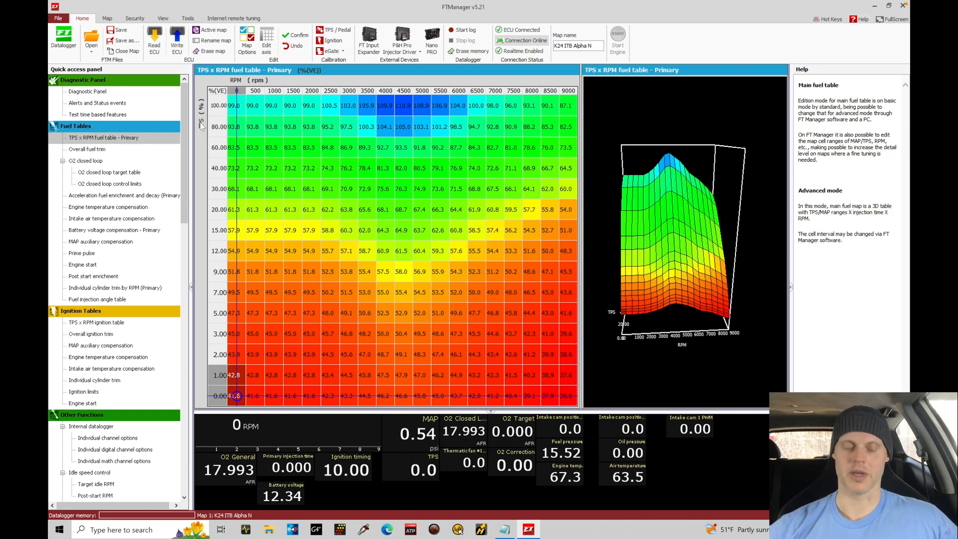
mouse_move(238, 99)
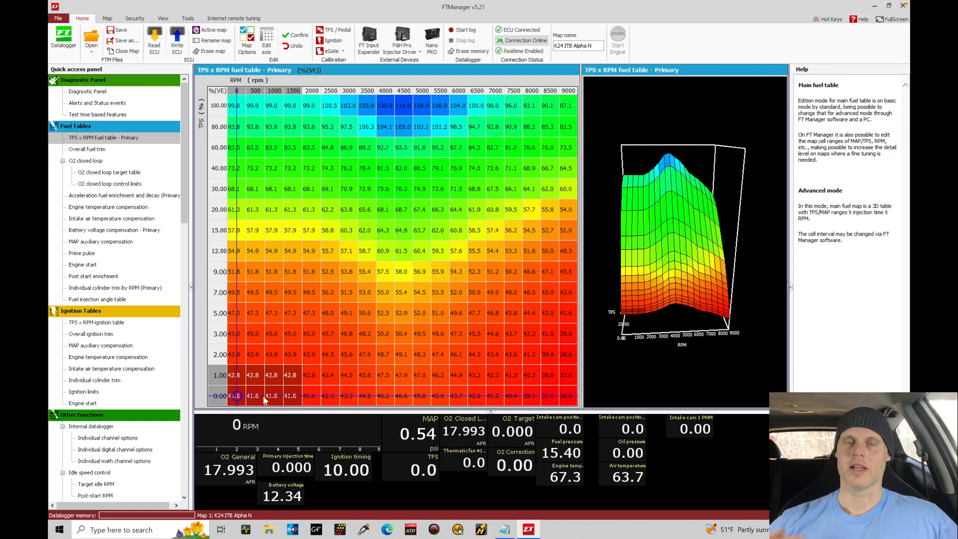
mouse_move(239, 389)
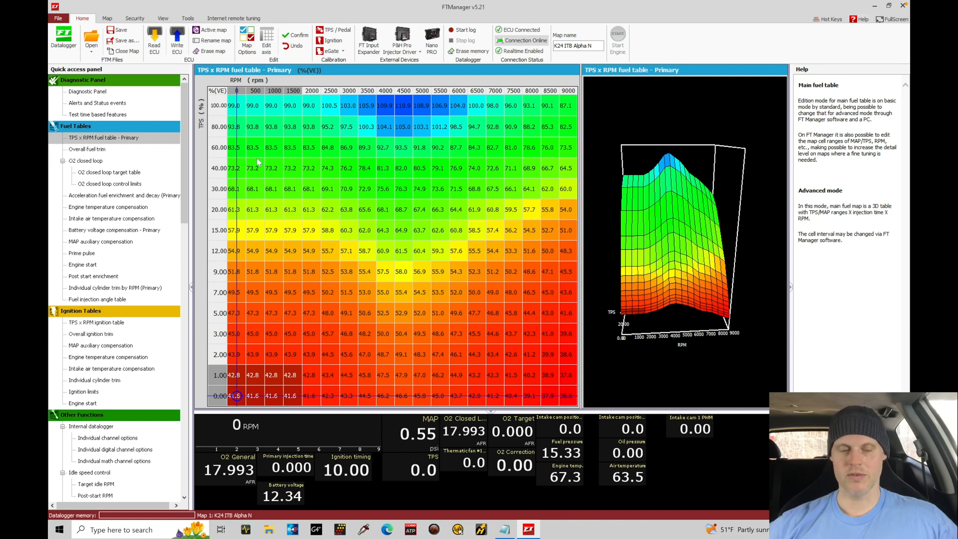
mouse_move(277, 380)
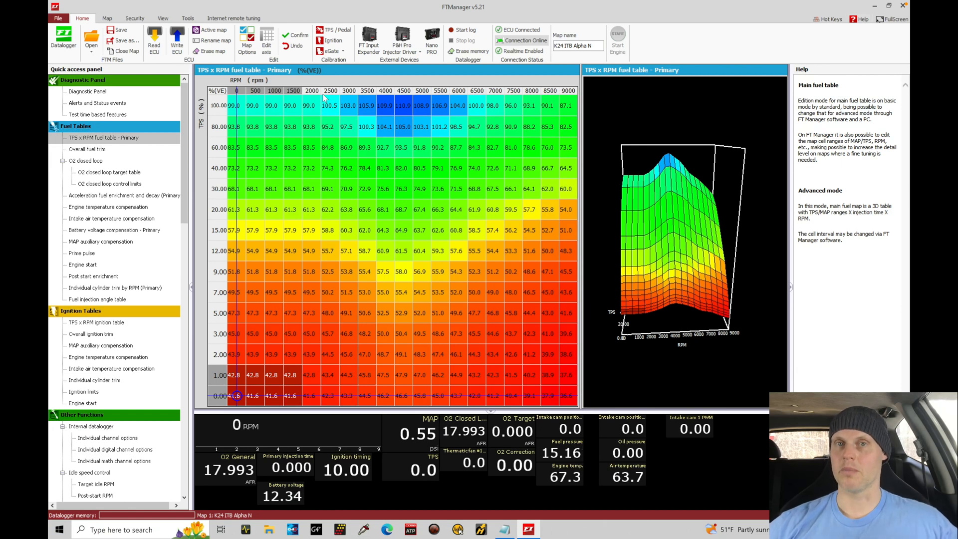
mouse_move(323, 99)
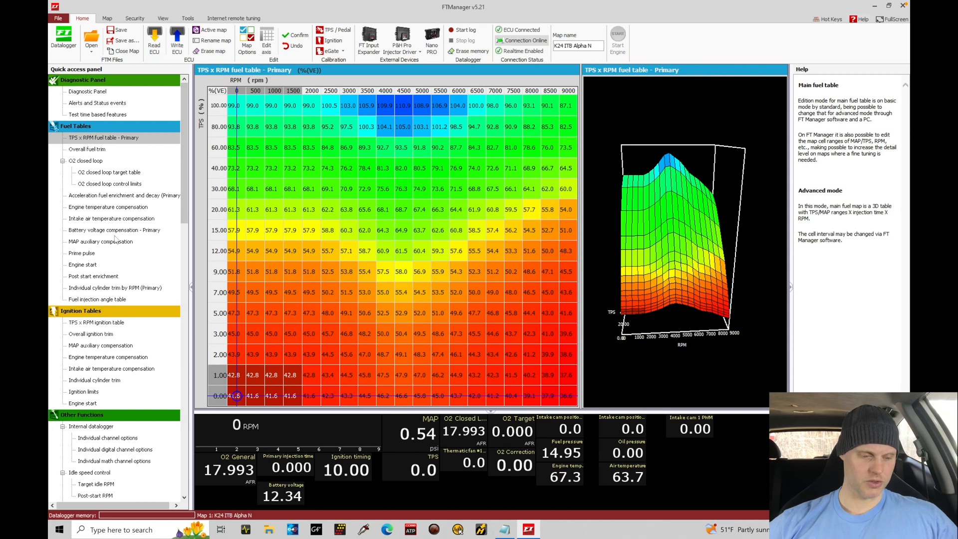
click(114, 229)
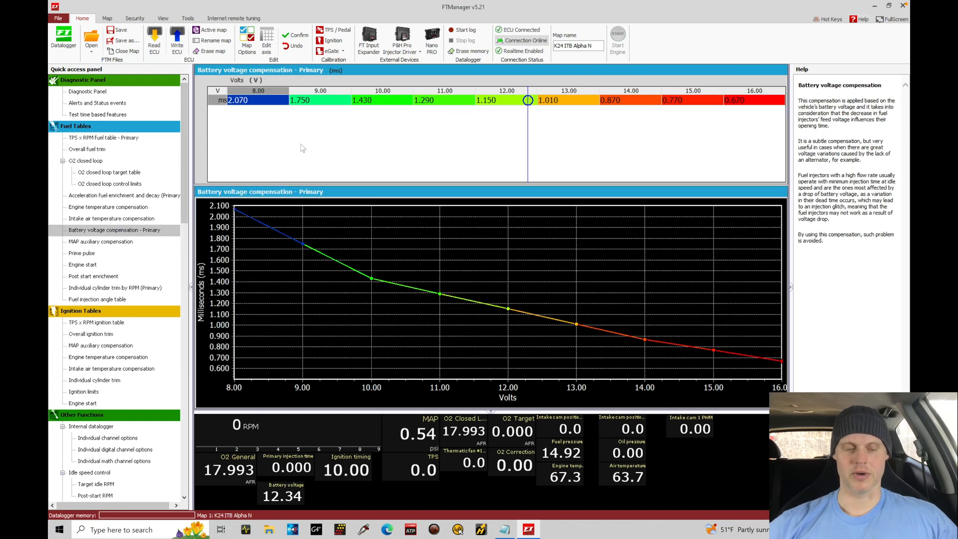
mouse_move(343, 134)
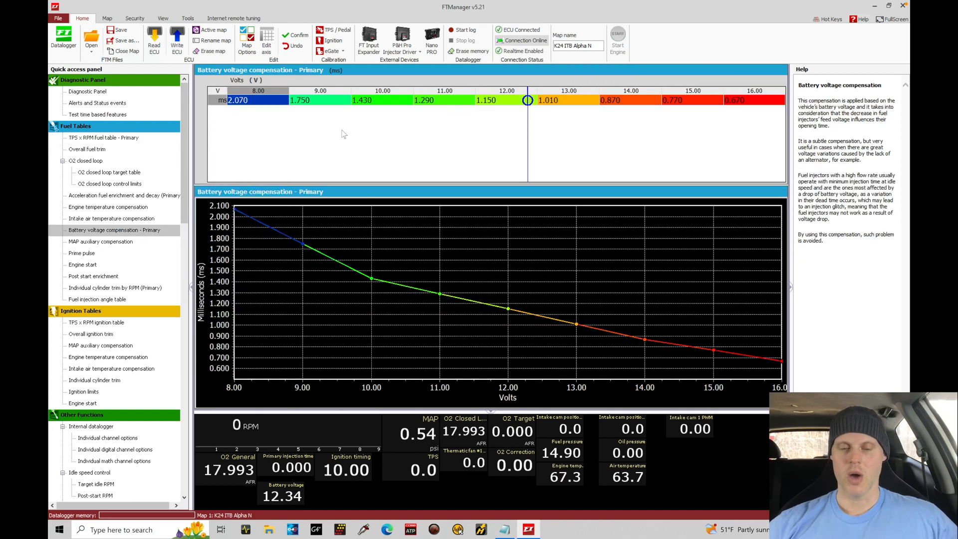
mouse_move(398, 126)
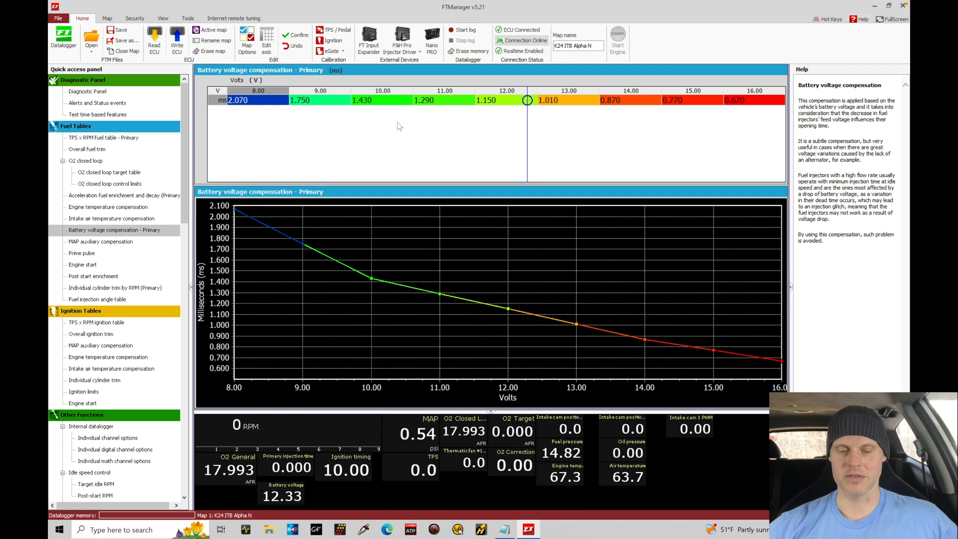
mouse_move(563, 108)
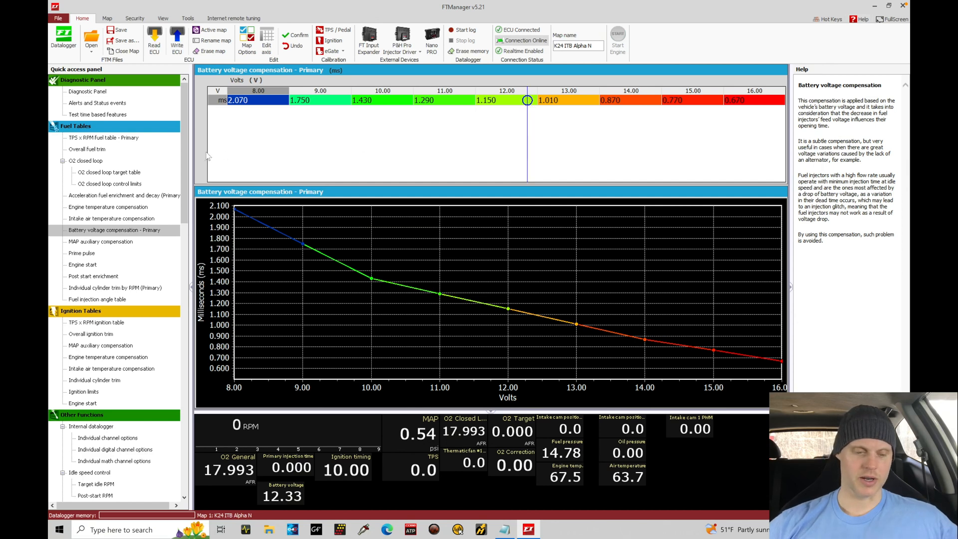
Open the Fuel injection page showing 161 lb/h primary flow and semi-sequential mode.
scroll(down, 3)
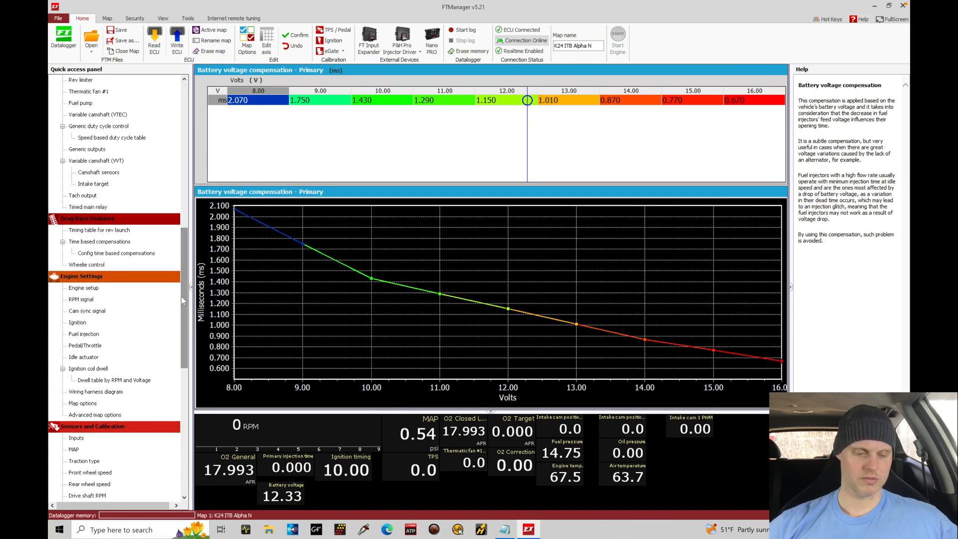
click(84, 334)
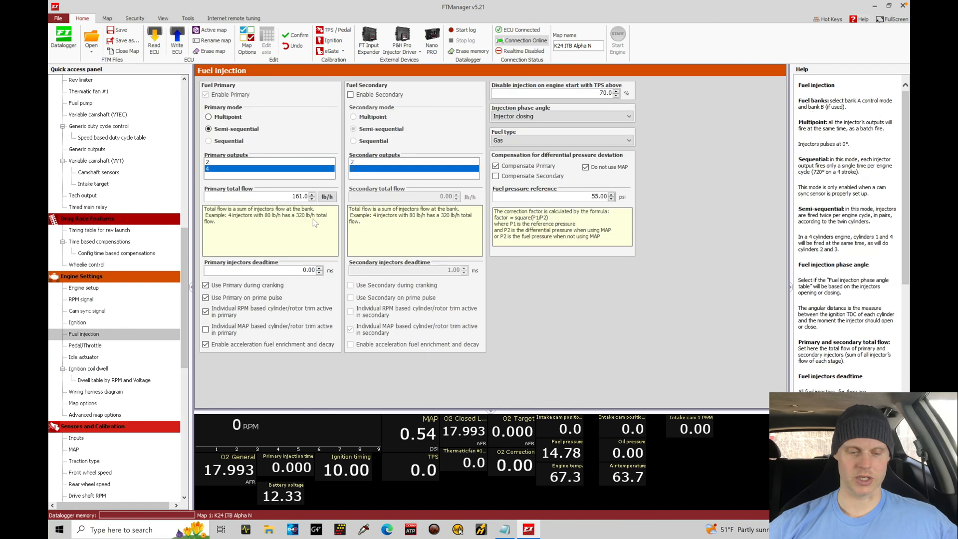
mouse_move(321, 275)
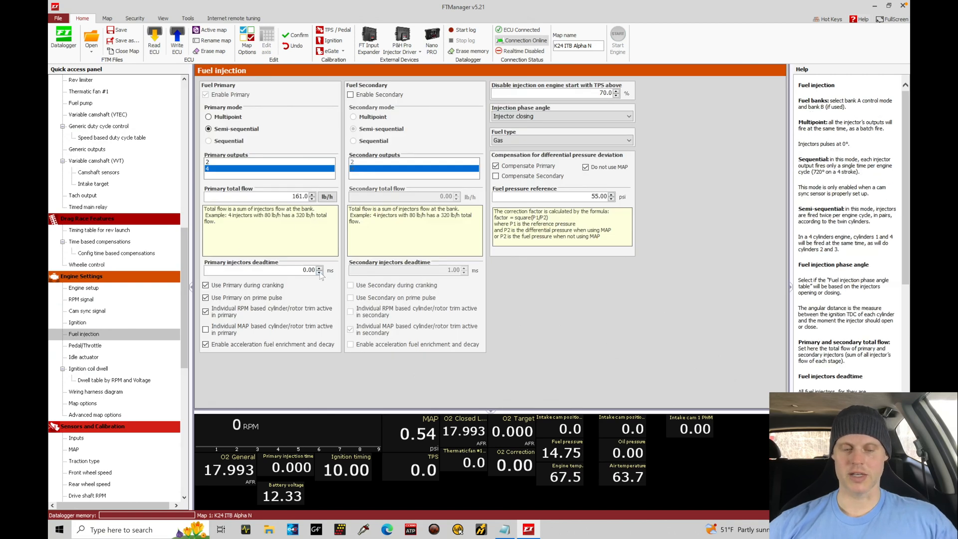
mouse_move(321, 281)
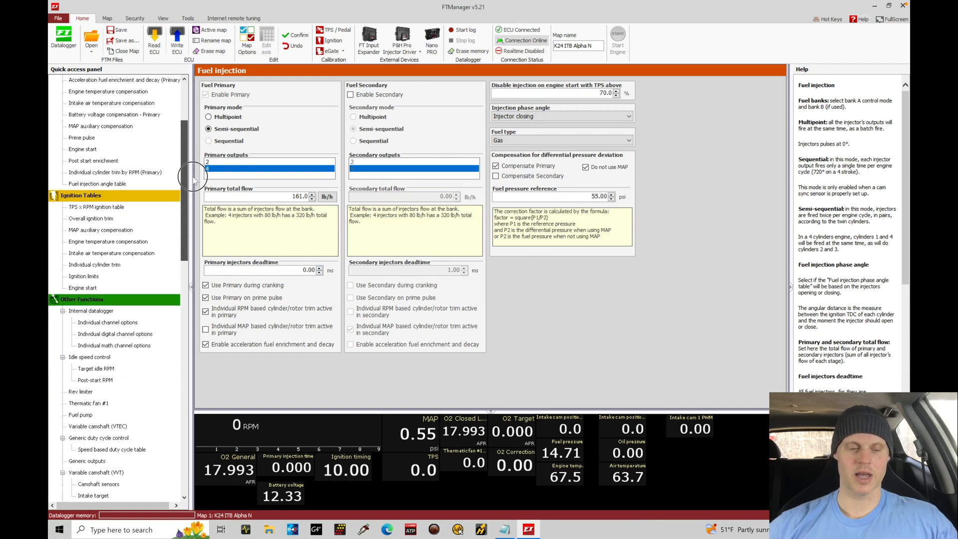
Open the TPS x RPM fuel table - Primary with its 3D surface plot.
click(114, 207)
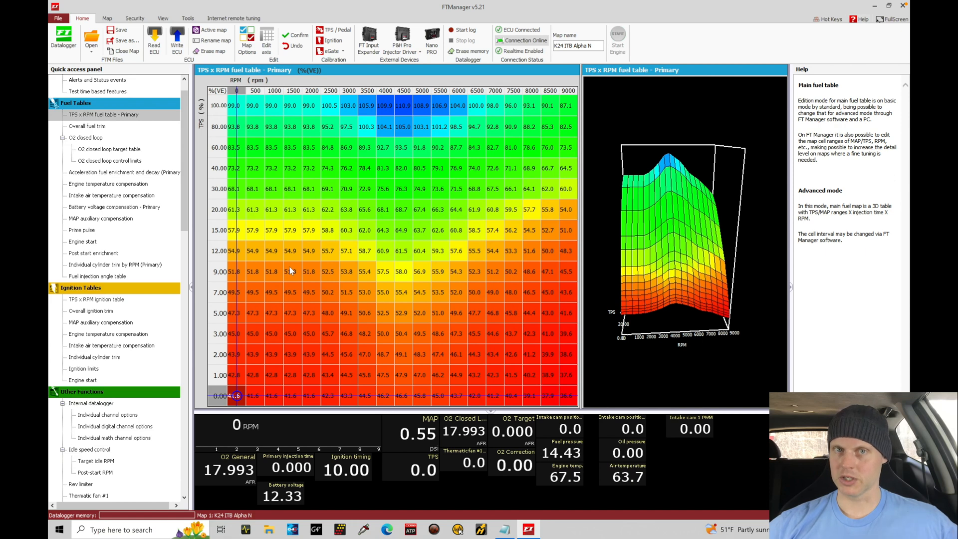
click(237, 375)
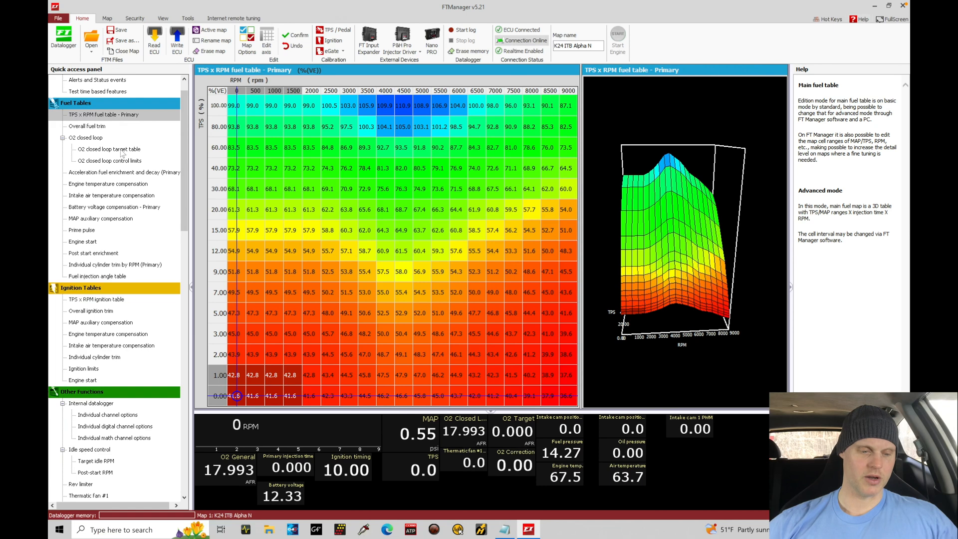
click(109, 150)
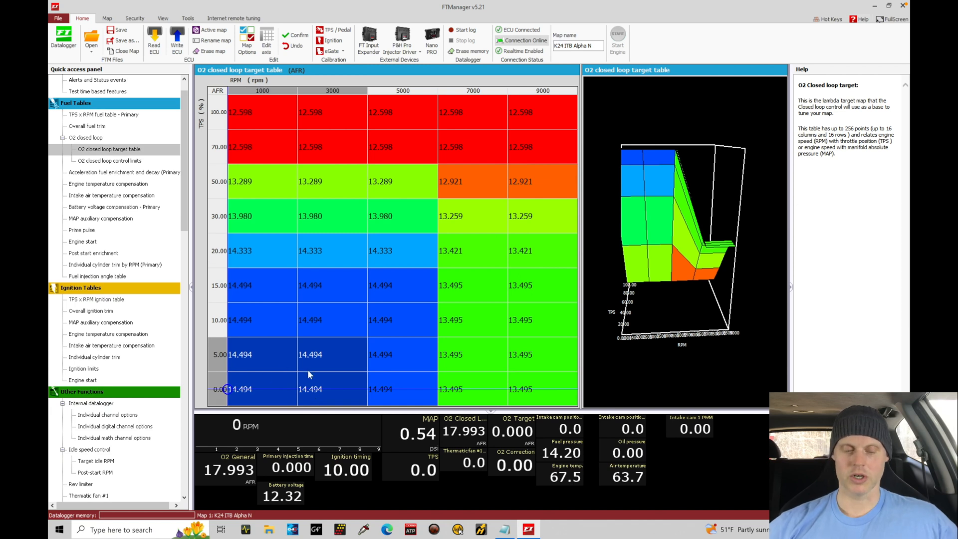
mouse_move(318, 368)
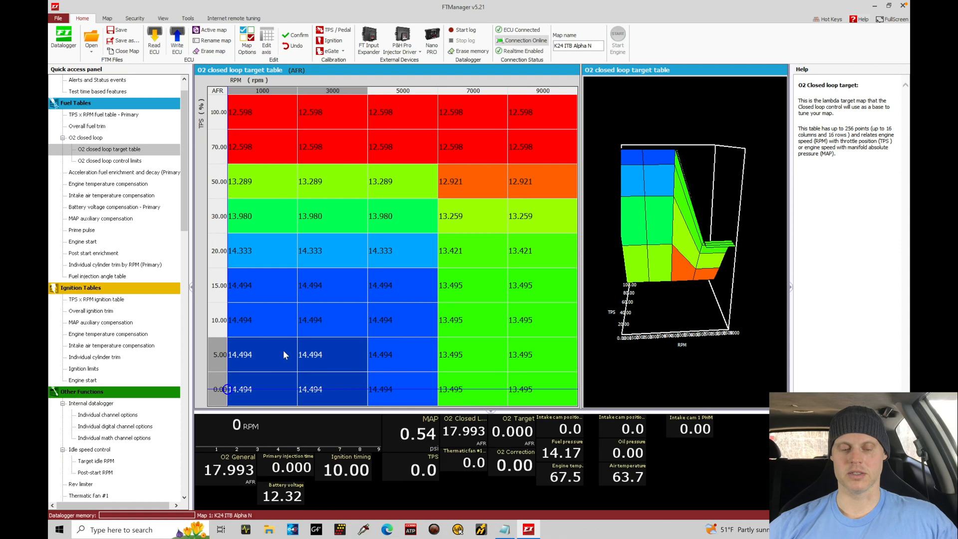
mouse_move(306, 366)
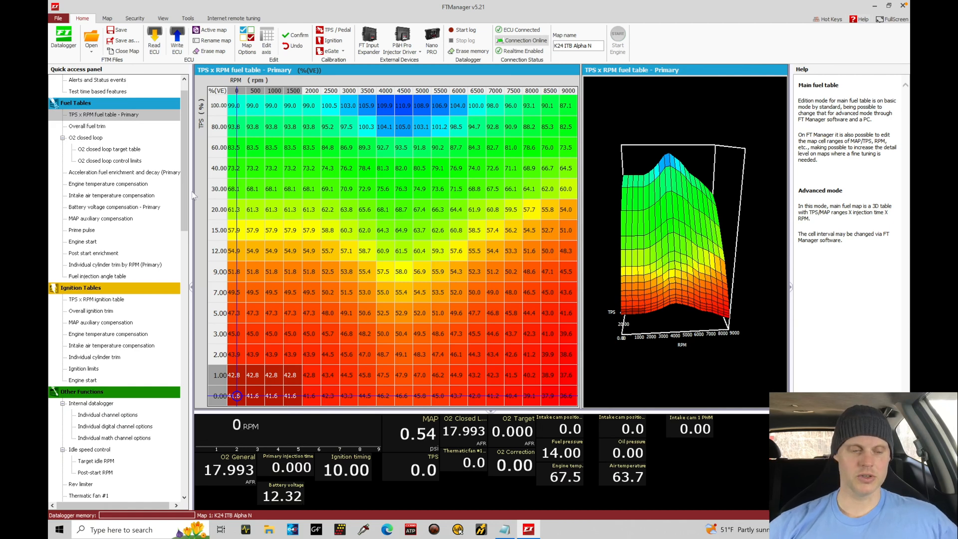
Open Idle speed control and select the 25.00 maximum timing limit value.
scroll(down, 3)
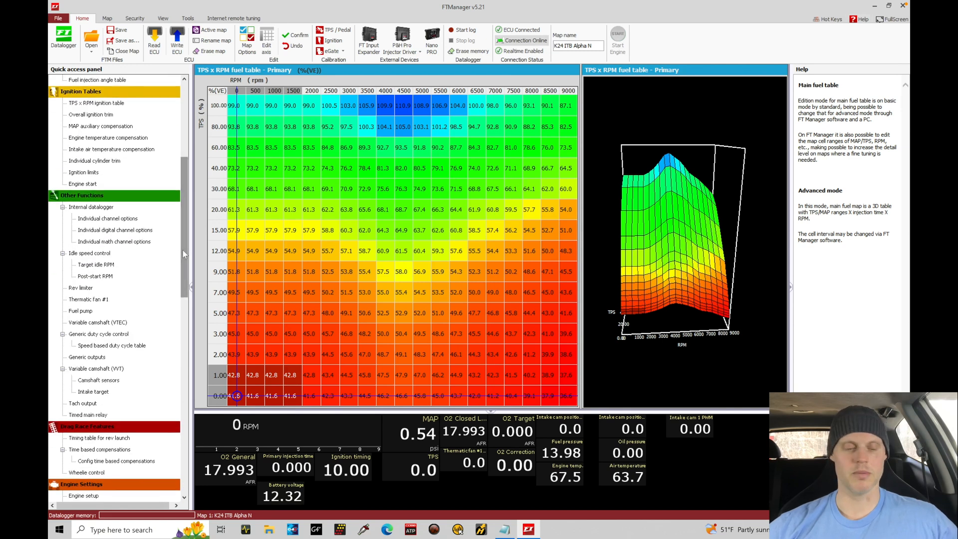
click(89, 253)
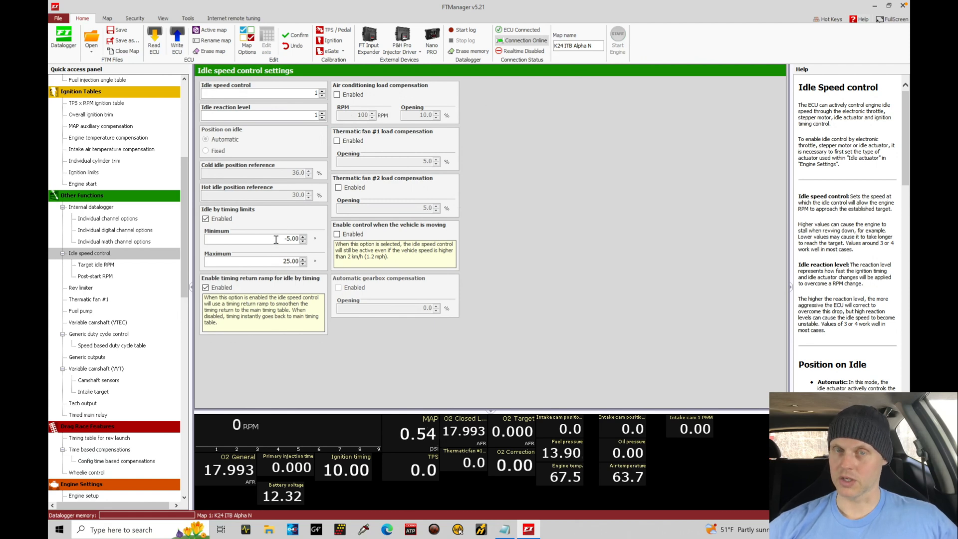
triple_click(291, 261)
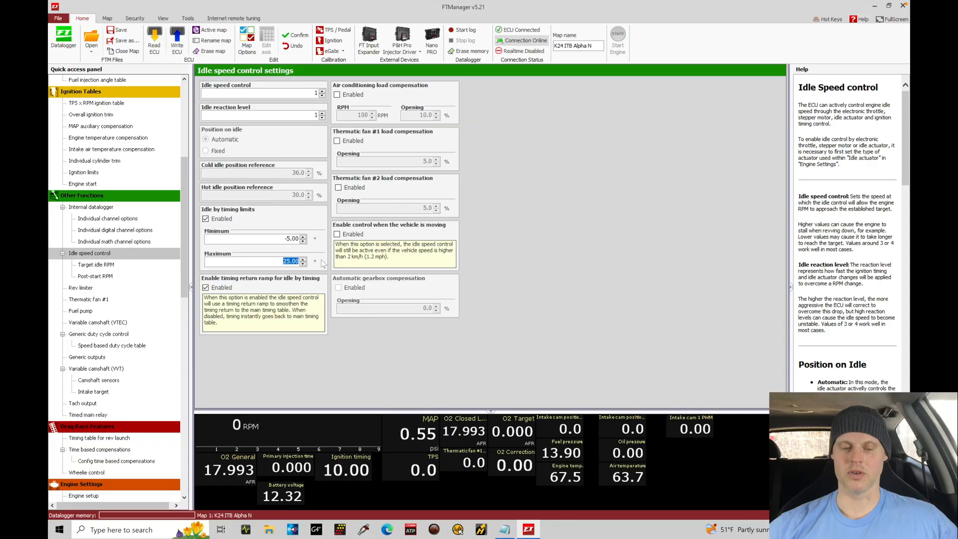